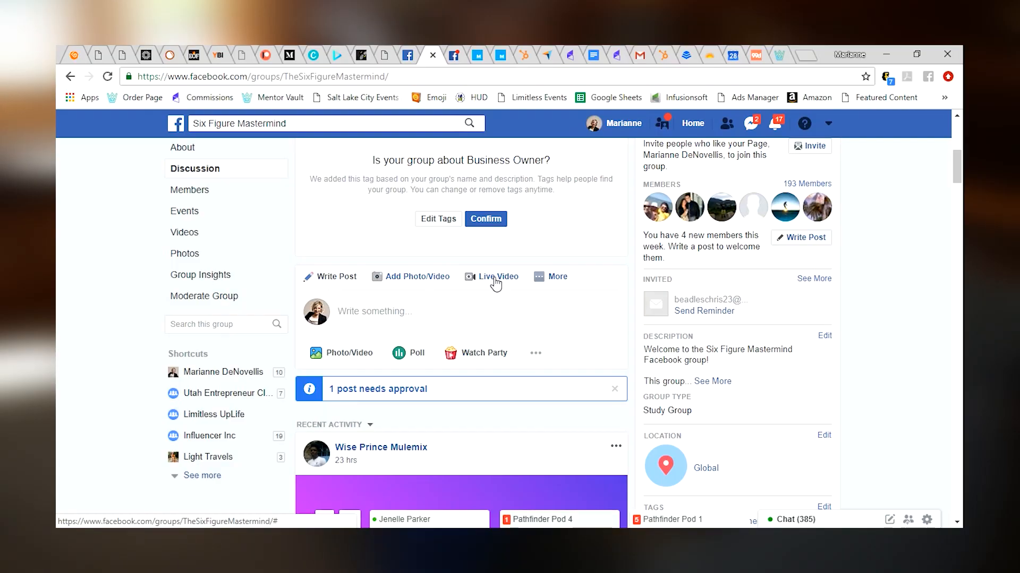
# Start a Live Video from the Six Figure Mastermind group page.
pyautogui.click(498, 276)
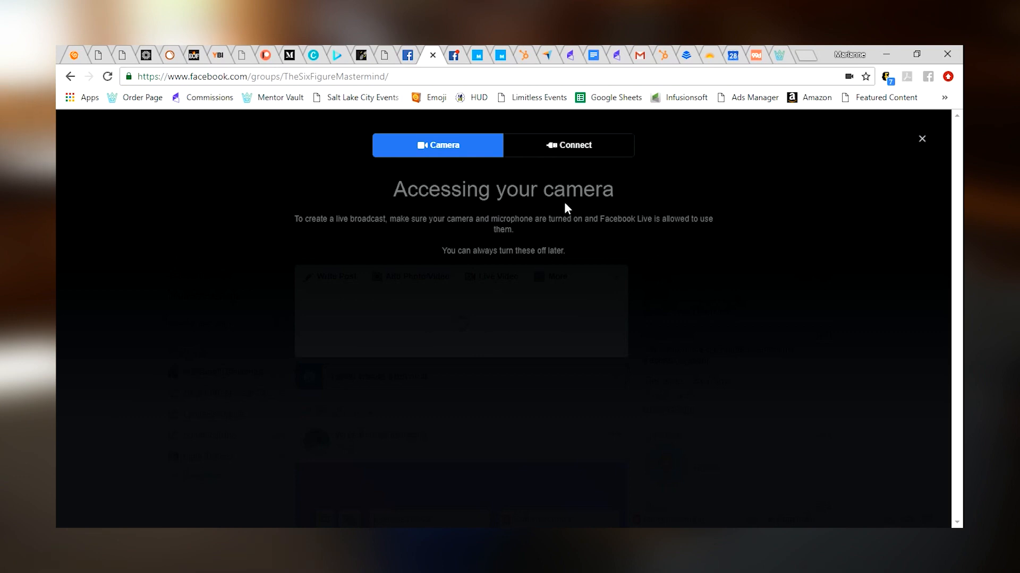
pyautogui.moveTo(453, 154)
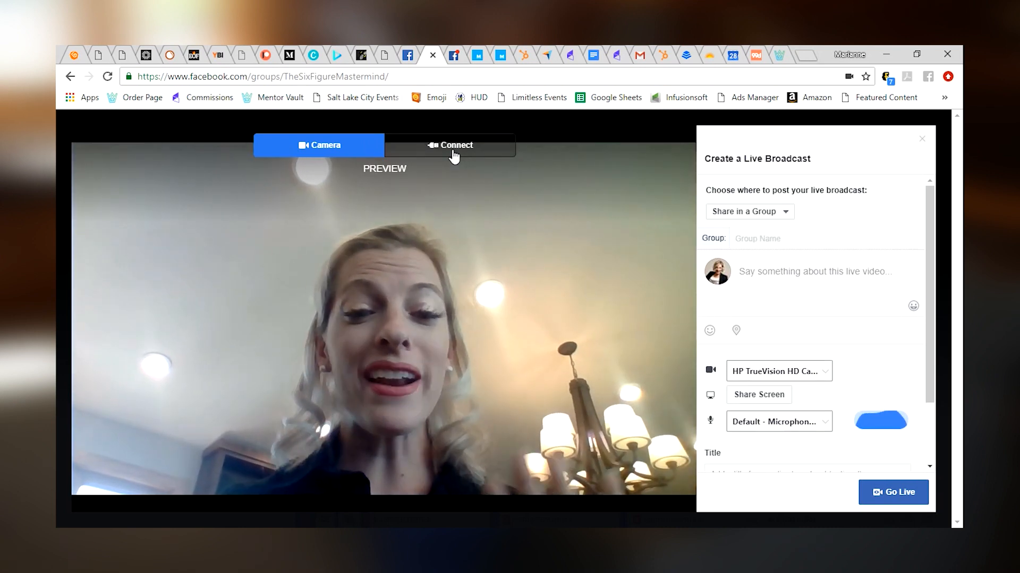
# Enter the broadcast description 'How to go facebook live...'.
pyautogui.click(780, 238)
pyautogui.write('H')
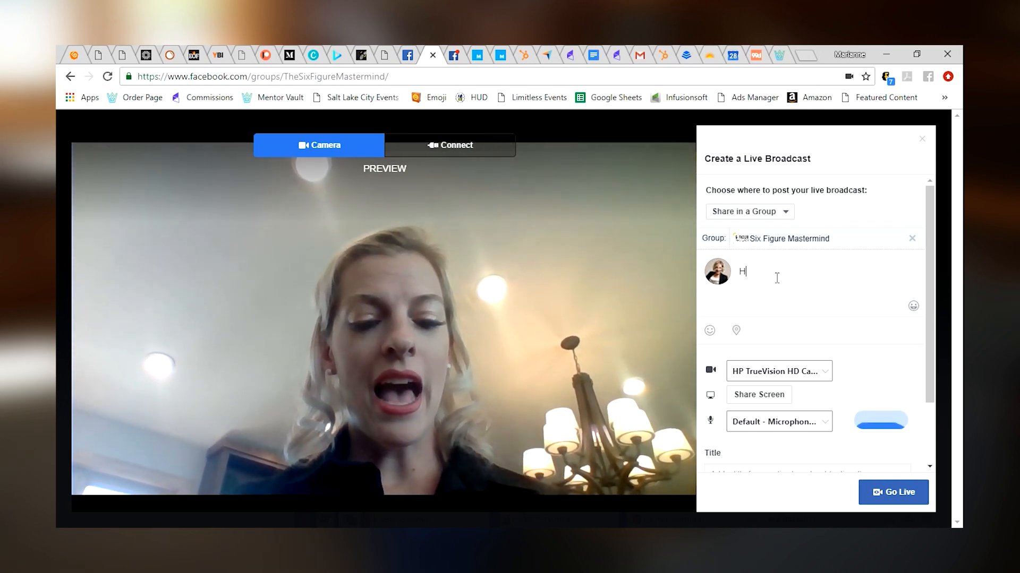
pyautogui.write('Ow to go facebook live...')
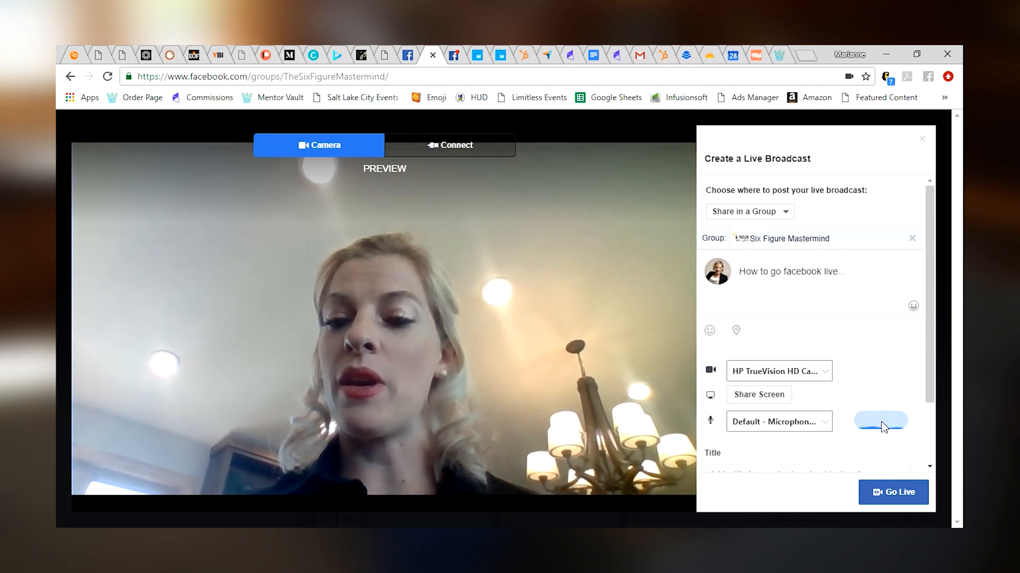
pyautogui.moveTo(810, 371)
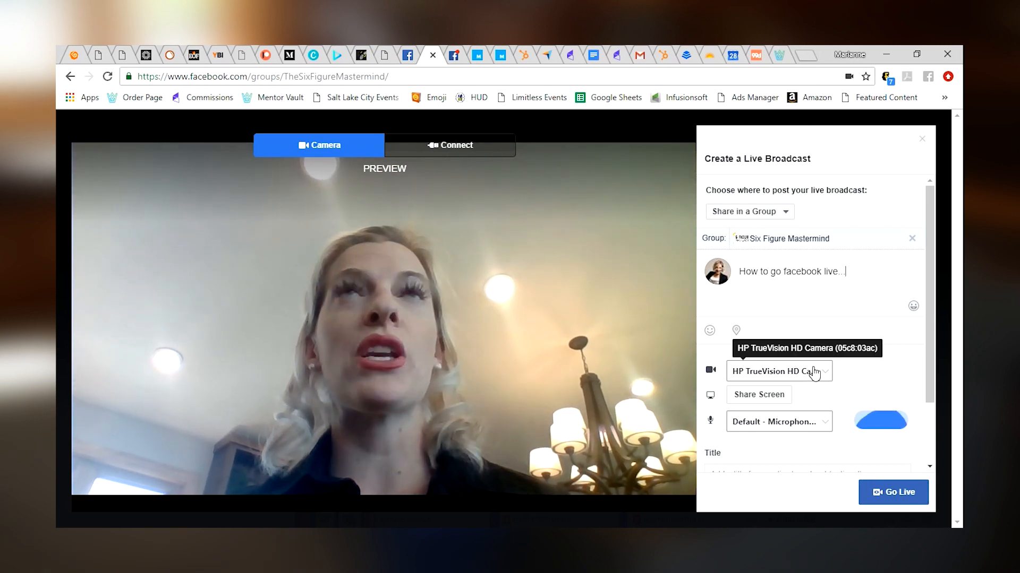
pyautogui.moveTo(867, 383)
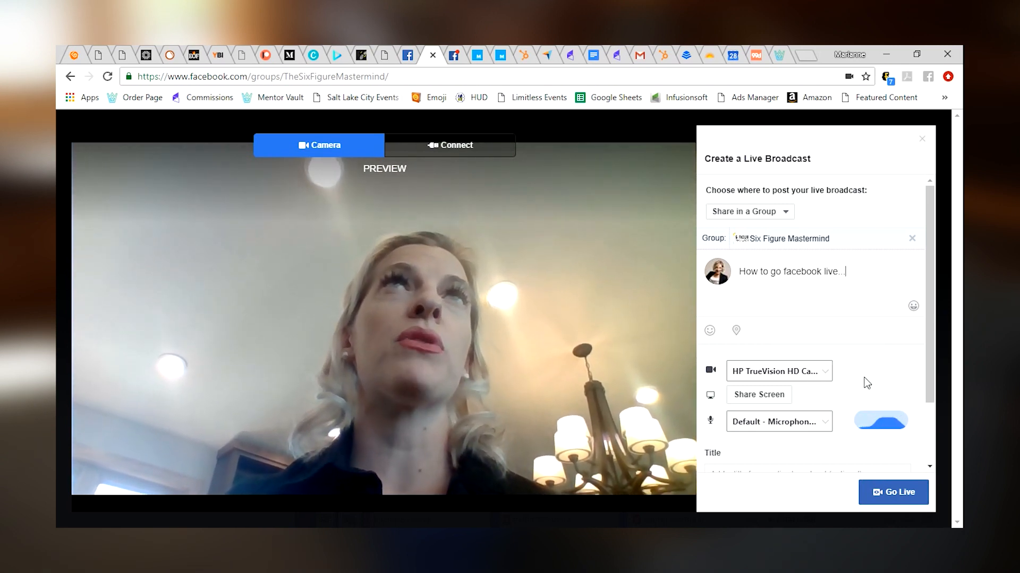
pyautogui.moveTo(794, 437)
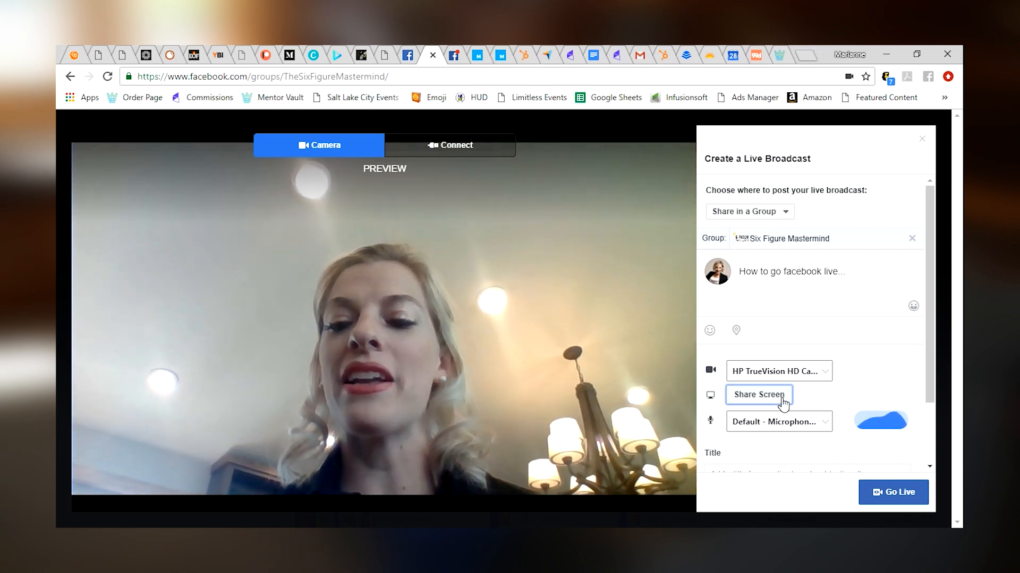
# Share the computer screen as the broadcast source instead of the webcam.
pyautogui.click(758, 395)
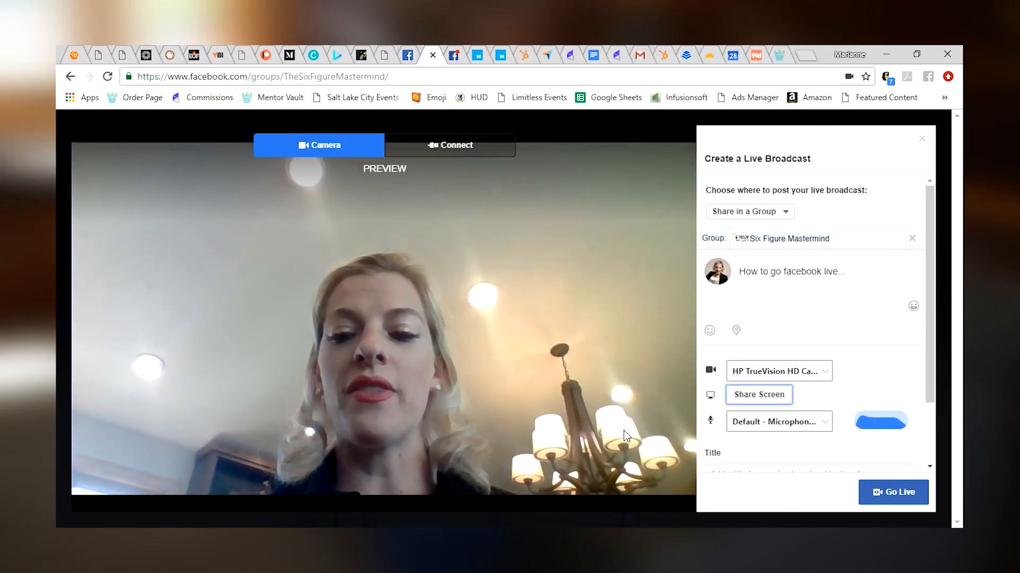
pyautogui.click(757, 395)
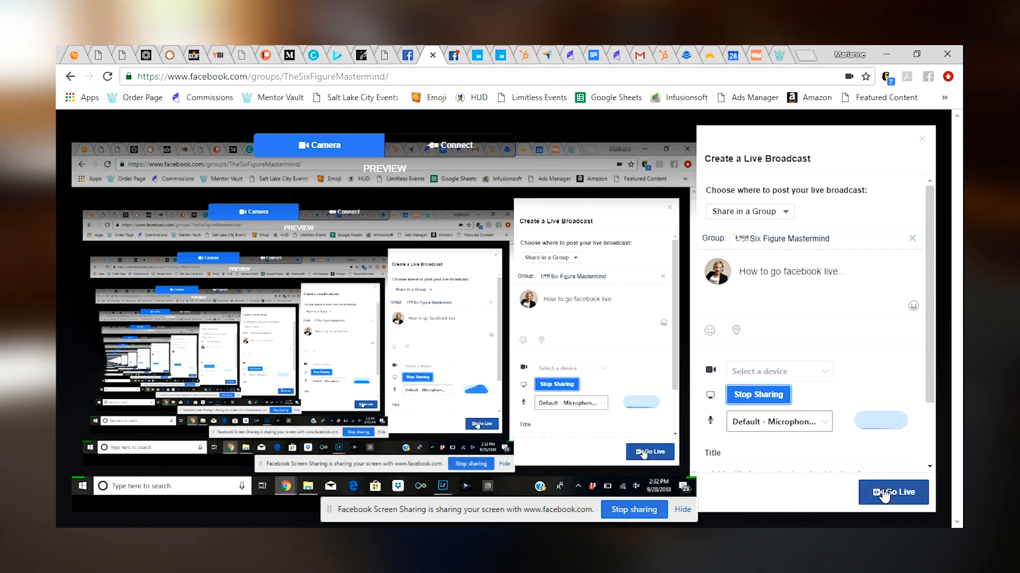
# Go Live and let the countdown finish.
pyautogui.click(892, 492)
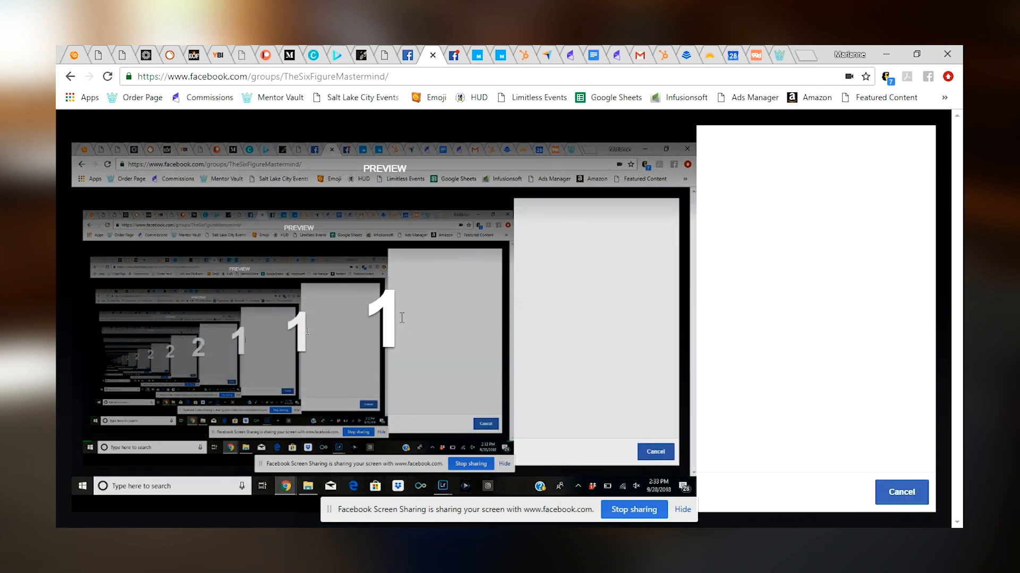
pyautogui.click(901, 492)
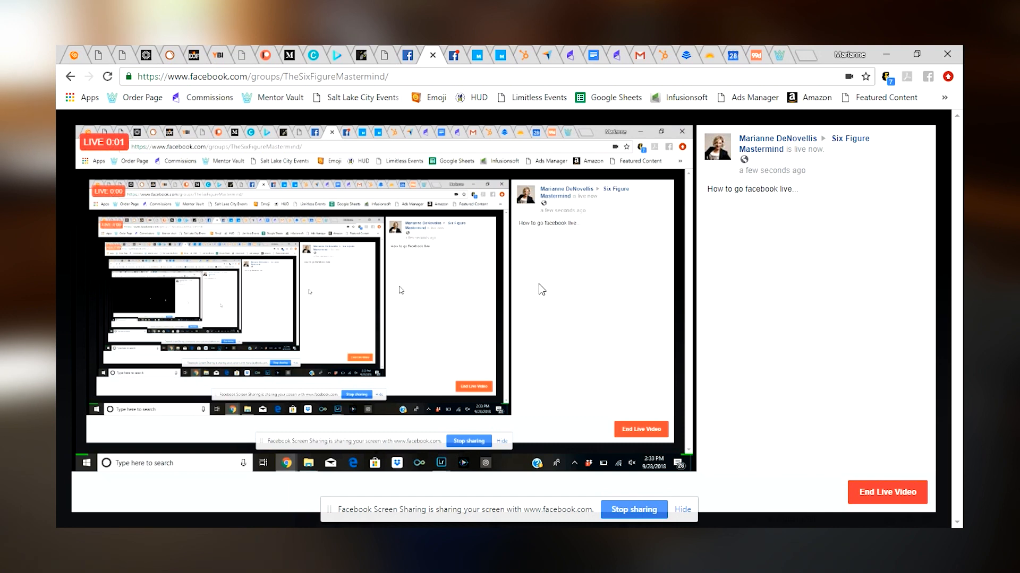
pyautogui.moveTo(785, 342)
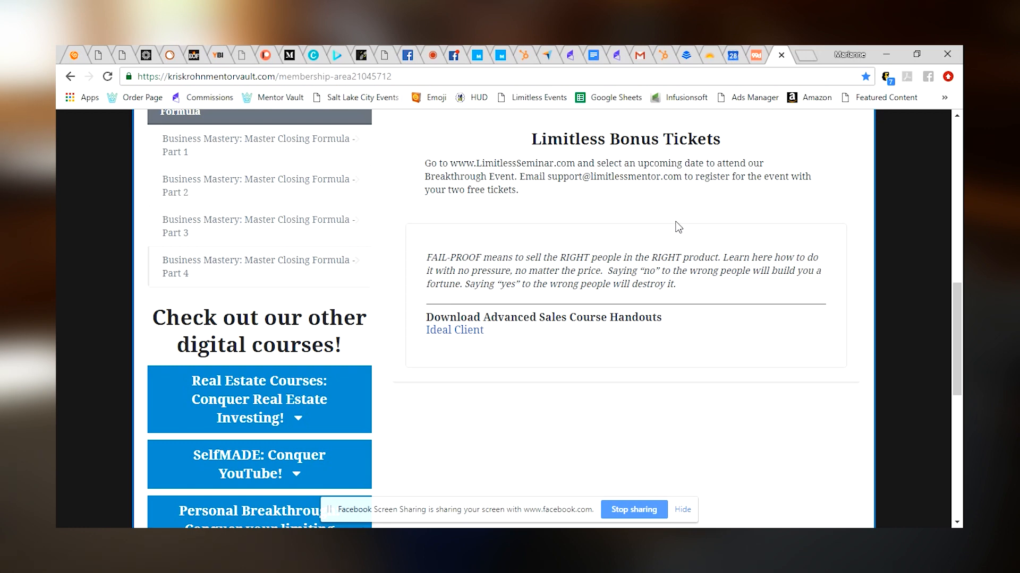
pyautogui.moveTo(401, 275)
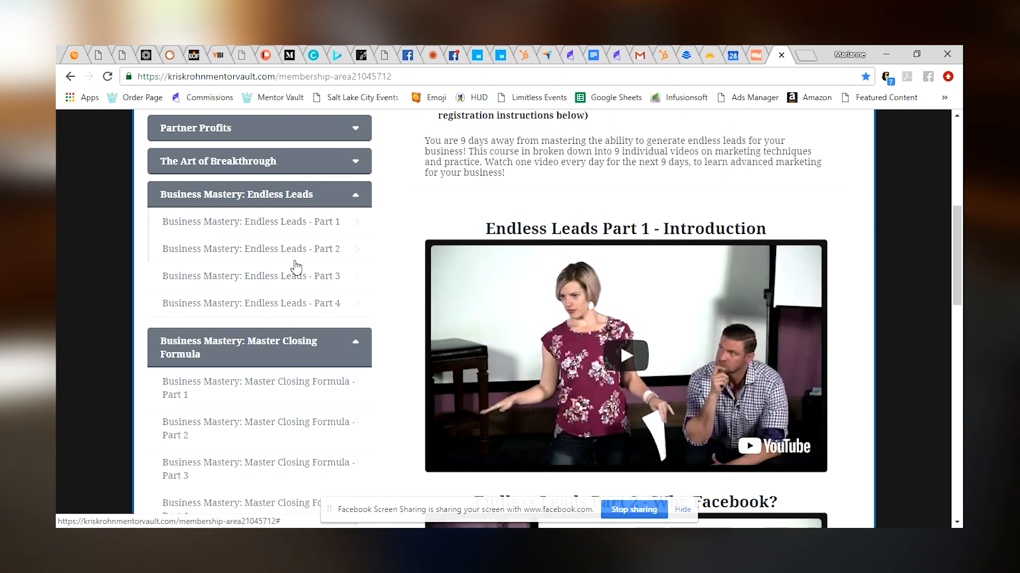
pyautogui.scroll(-3)
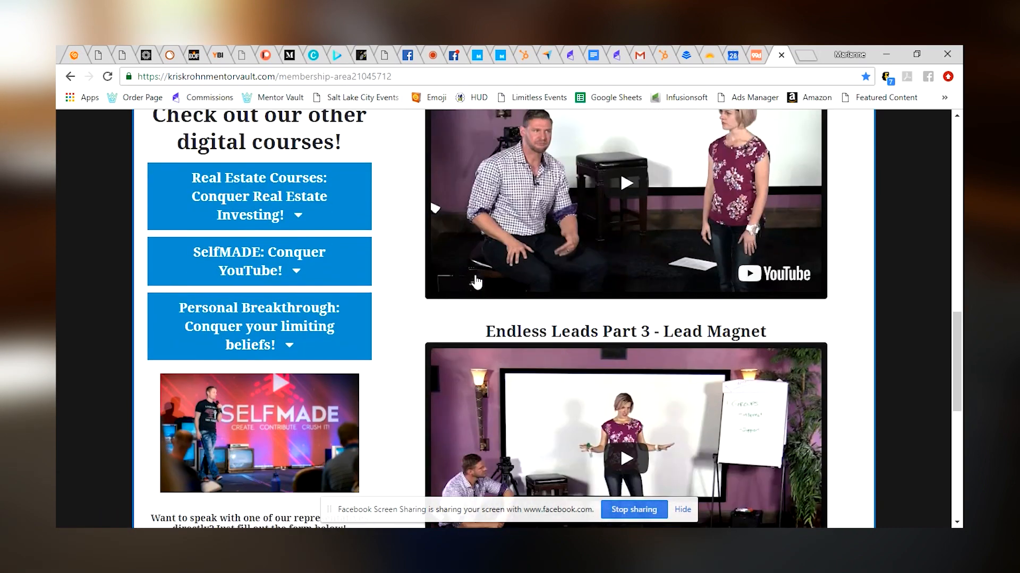
pyautogui.scroll(-3)
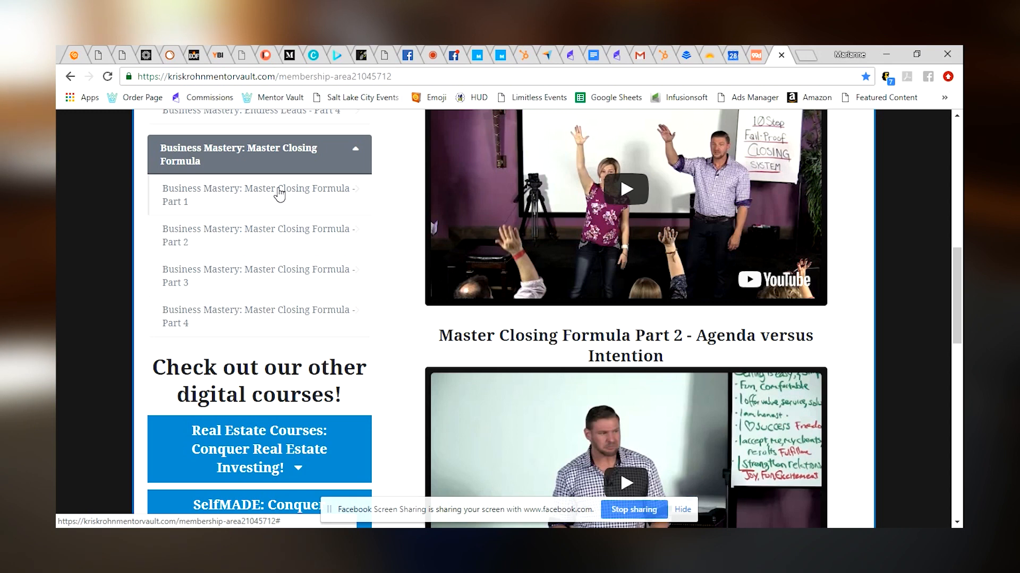
pyautogui.moveTo(289, 235)
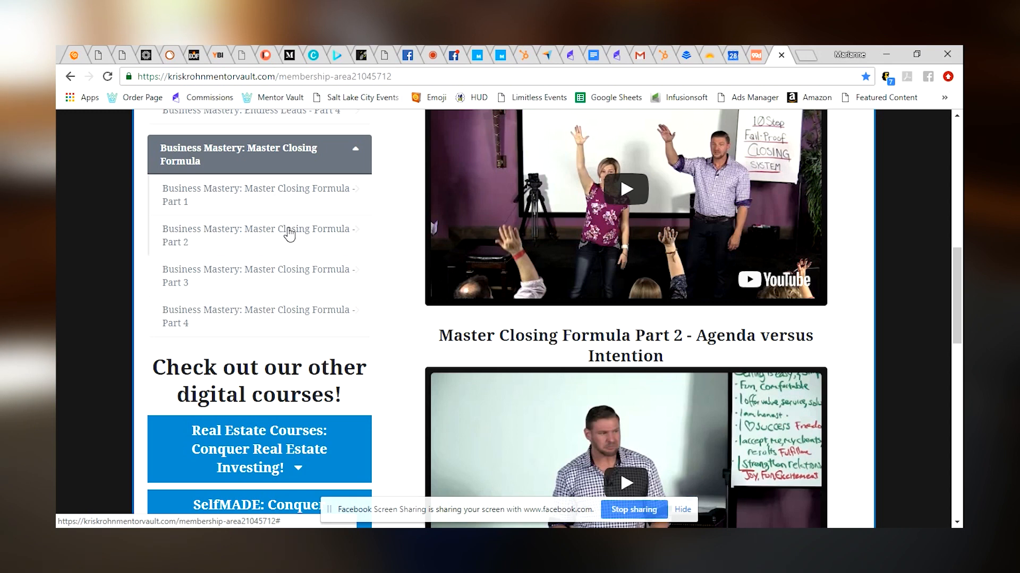
pyautogui.scroll(-3)
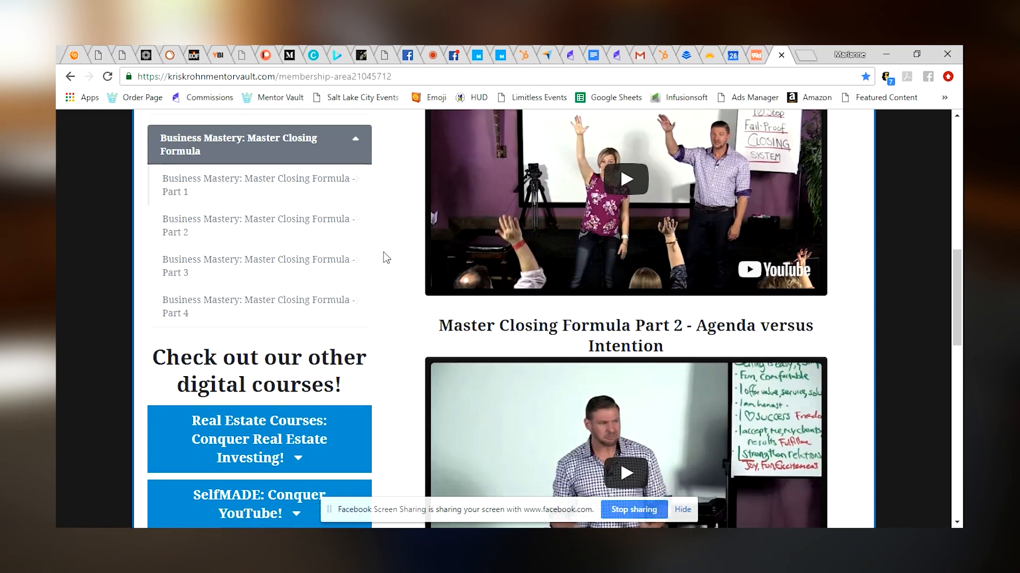
pyautogui.scroll(-3)
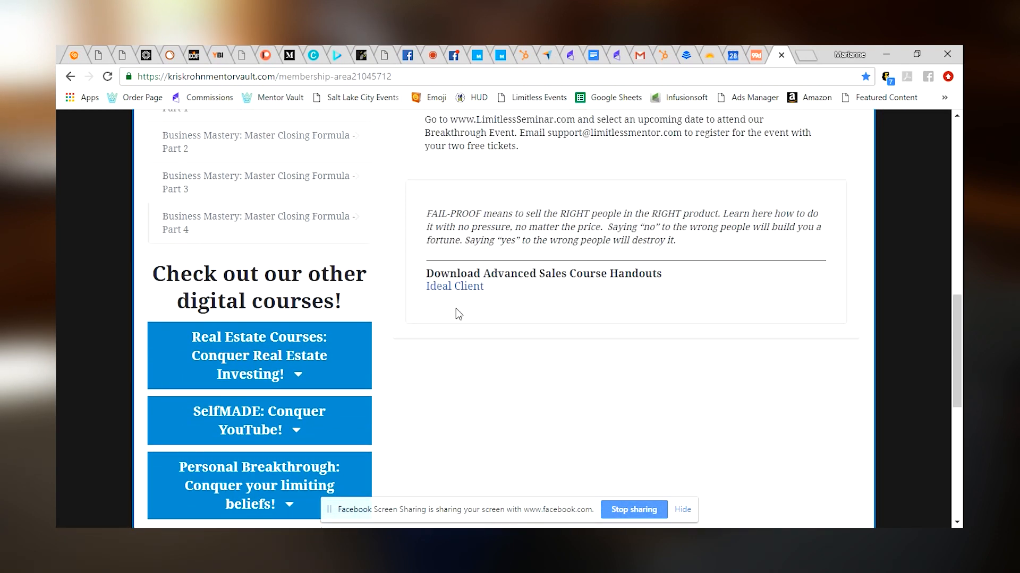
pyautogui.scroll(-3)
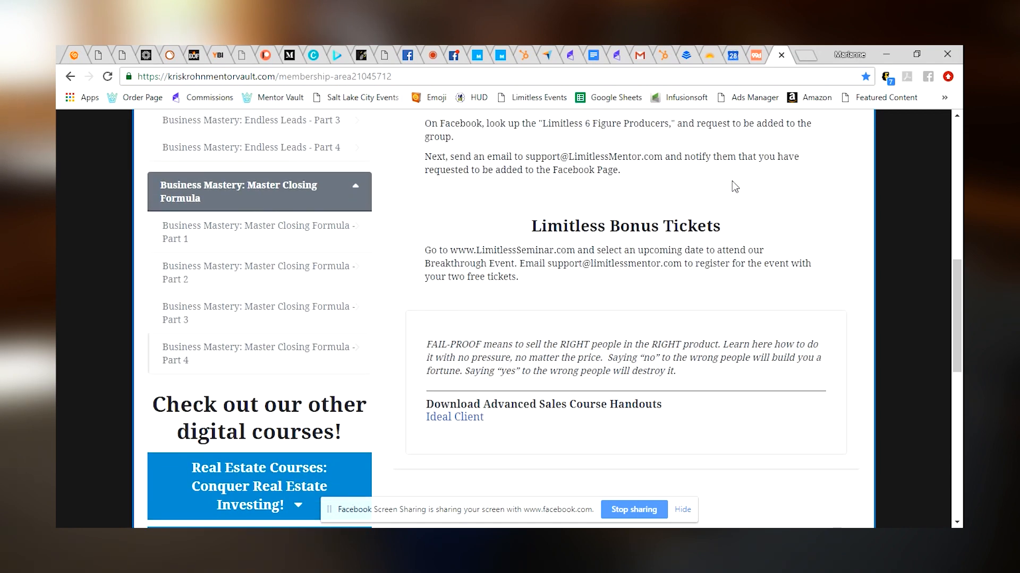
pyautogui.moveTo(430, 56)
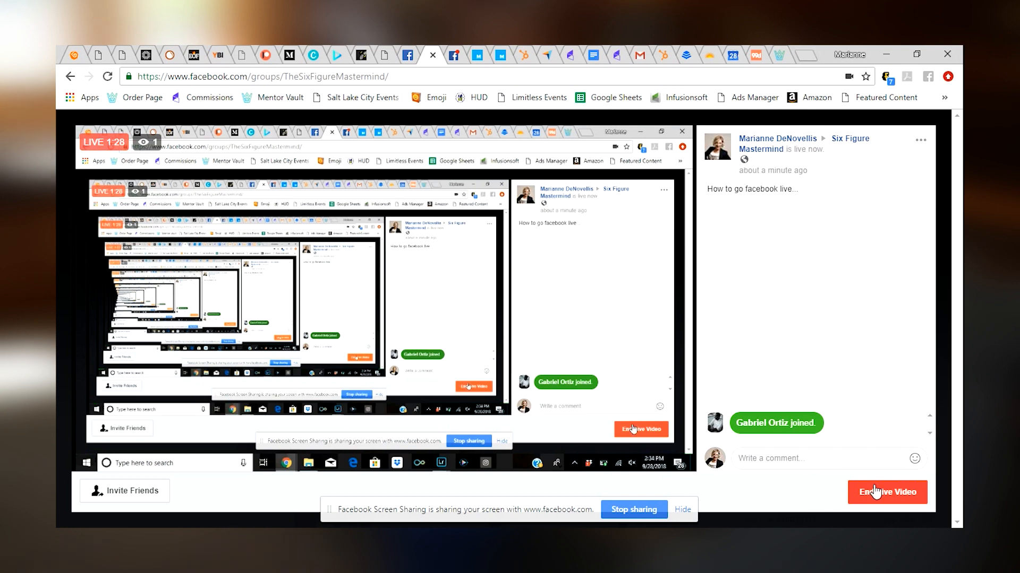
# End the live video and confirm ending it.
pyautogui.click(887, 492)
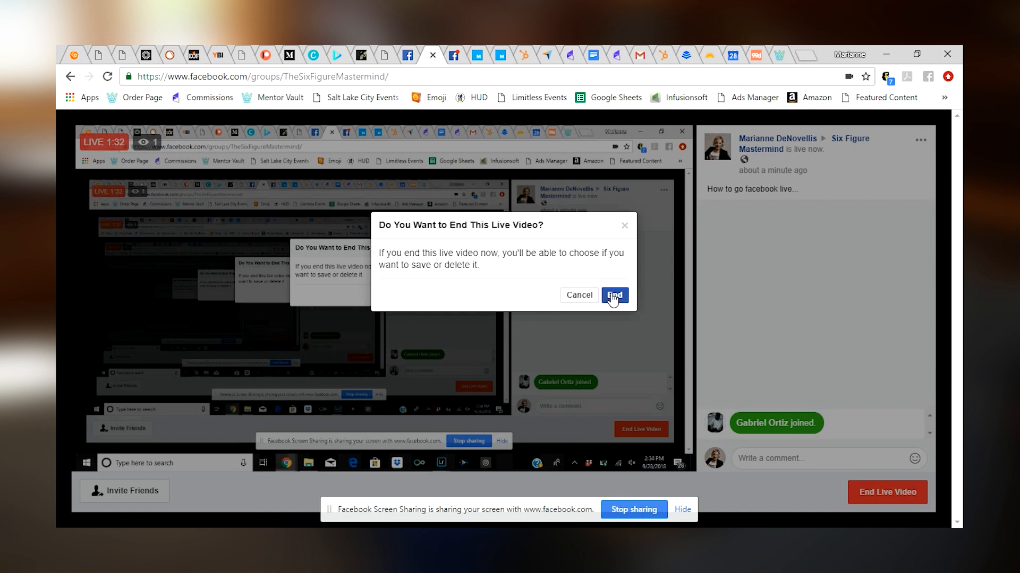
pyautogui.click(613, 295)
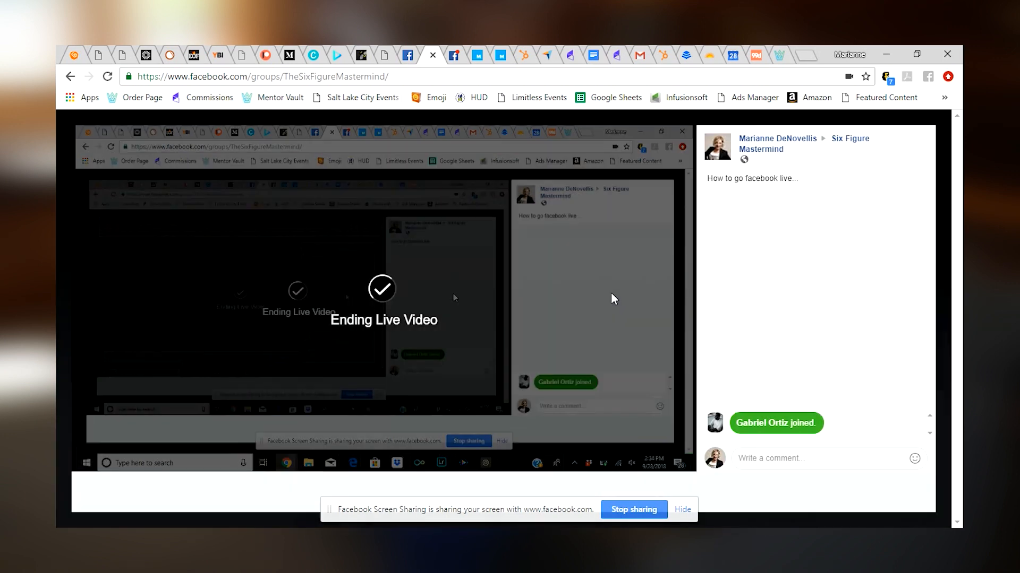